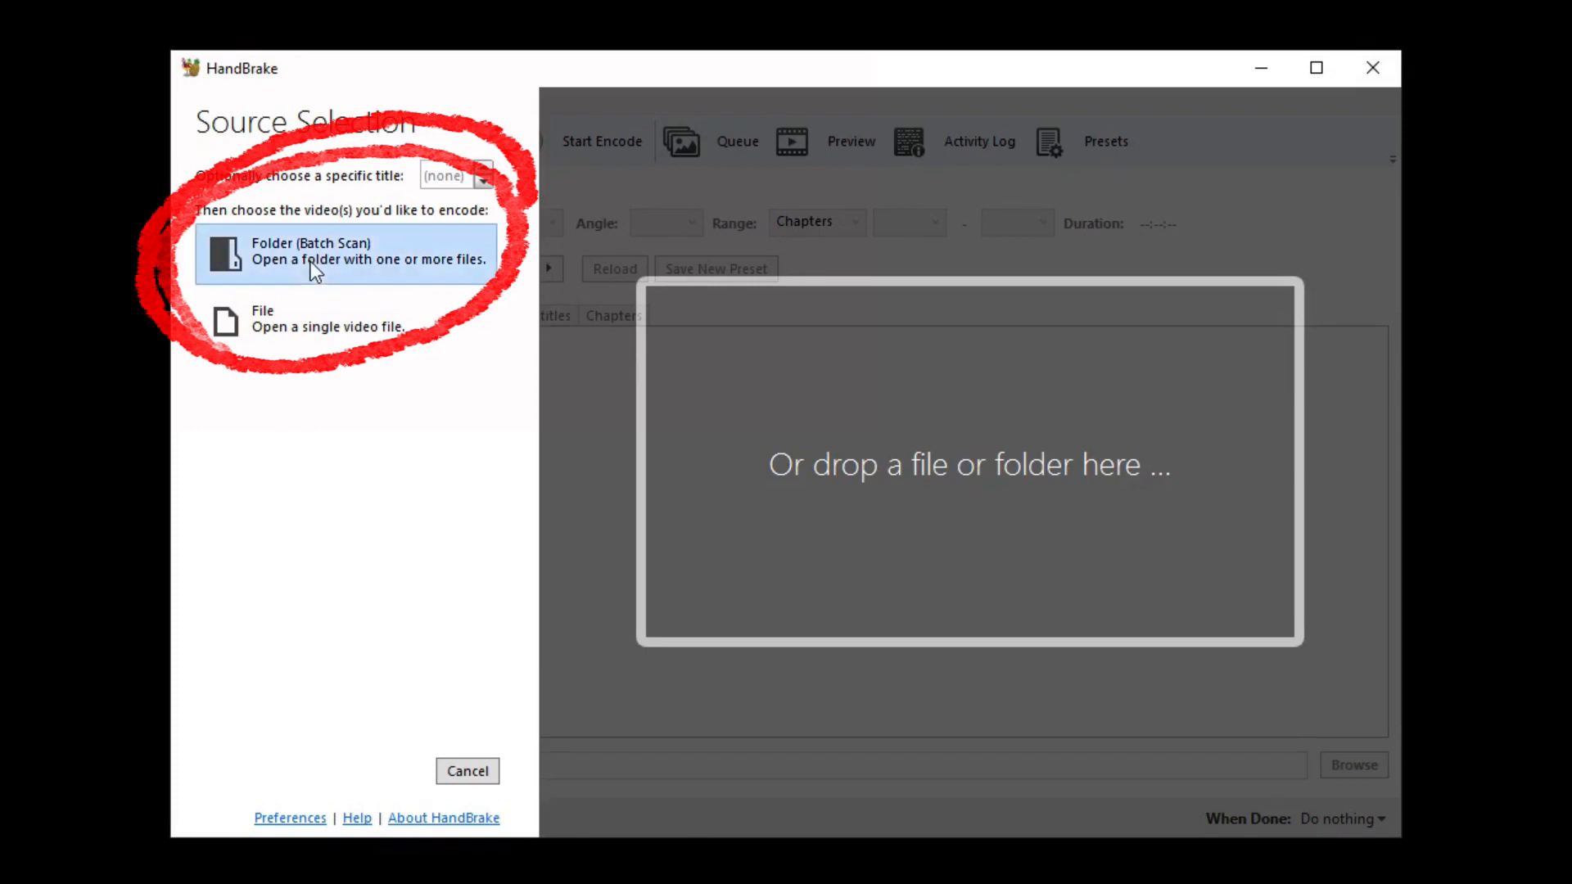
- Select the Park Videos folder in Videos as the source for a Folder (Batch Scan)
{"action": "left_click", "coordinate": [311, 254]}
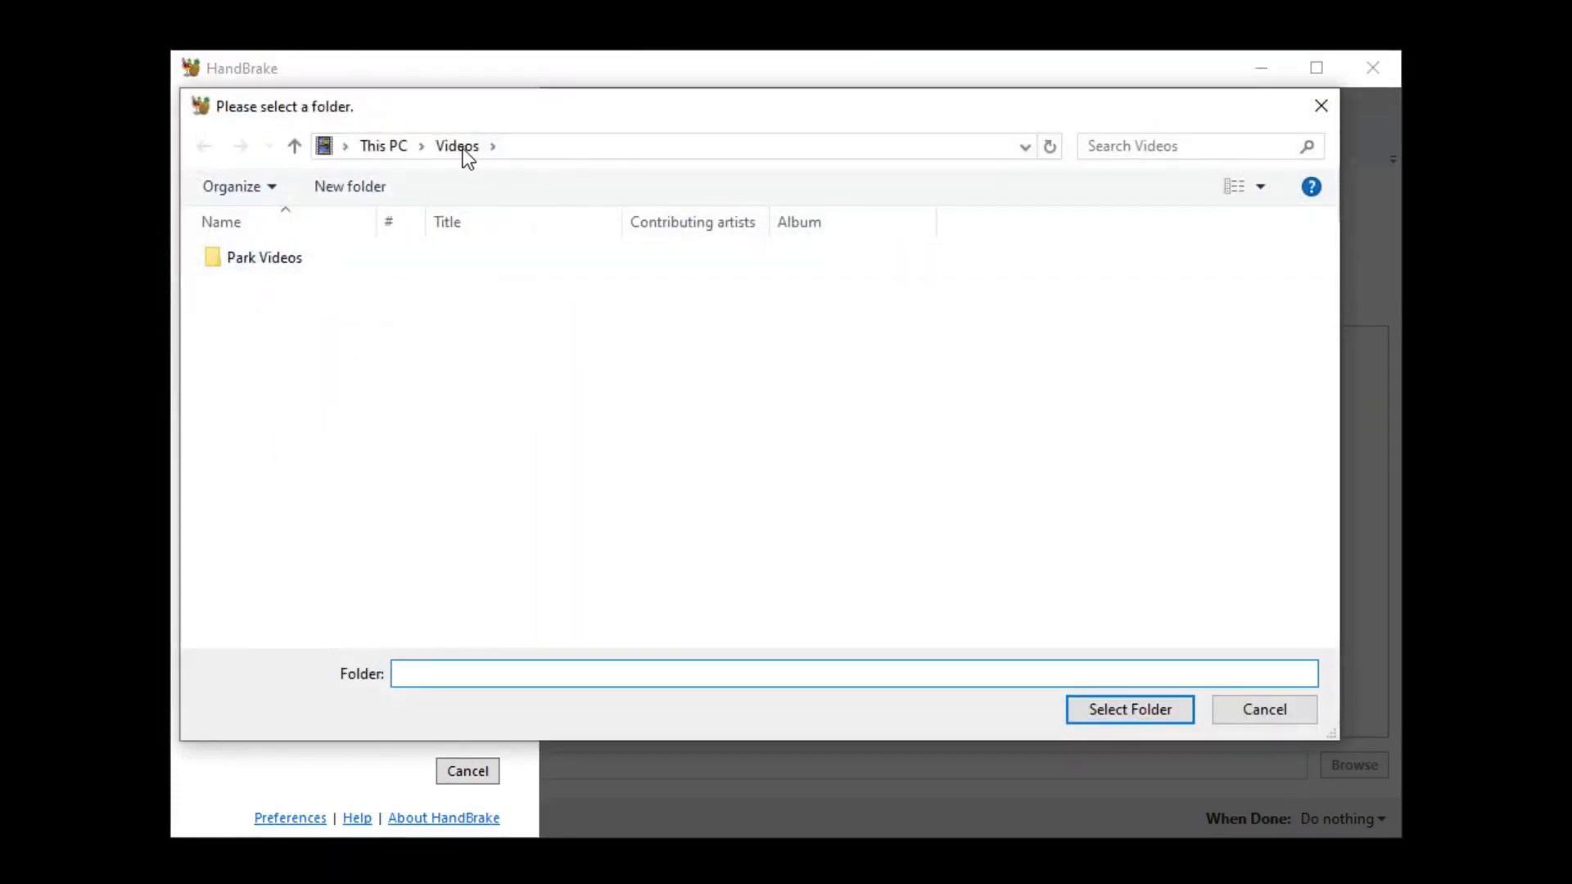
{"action": "left_click", "coordinate": [264, 258]}
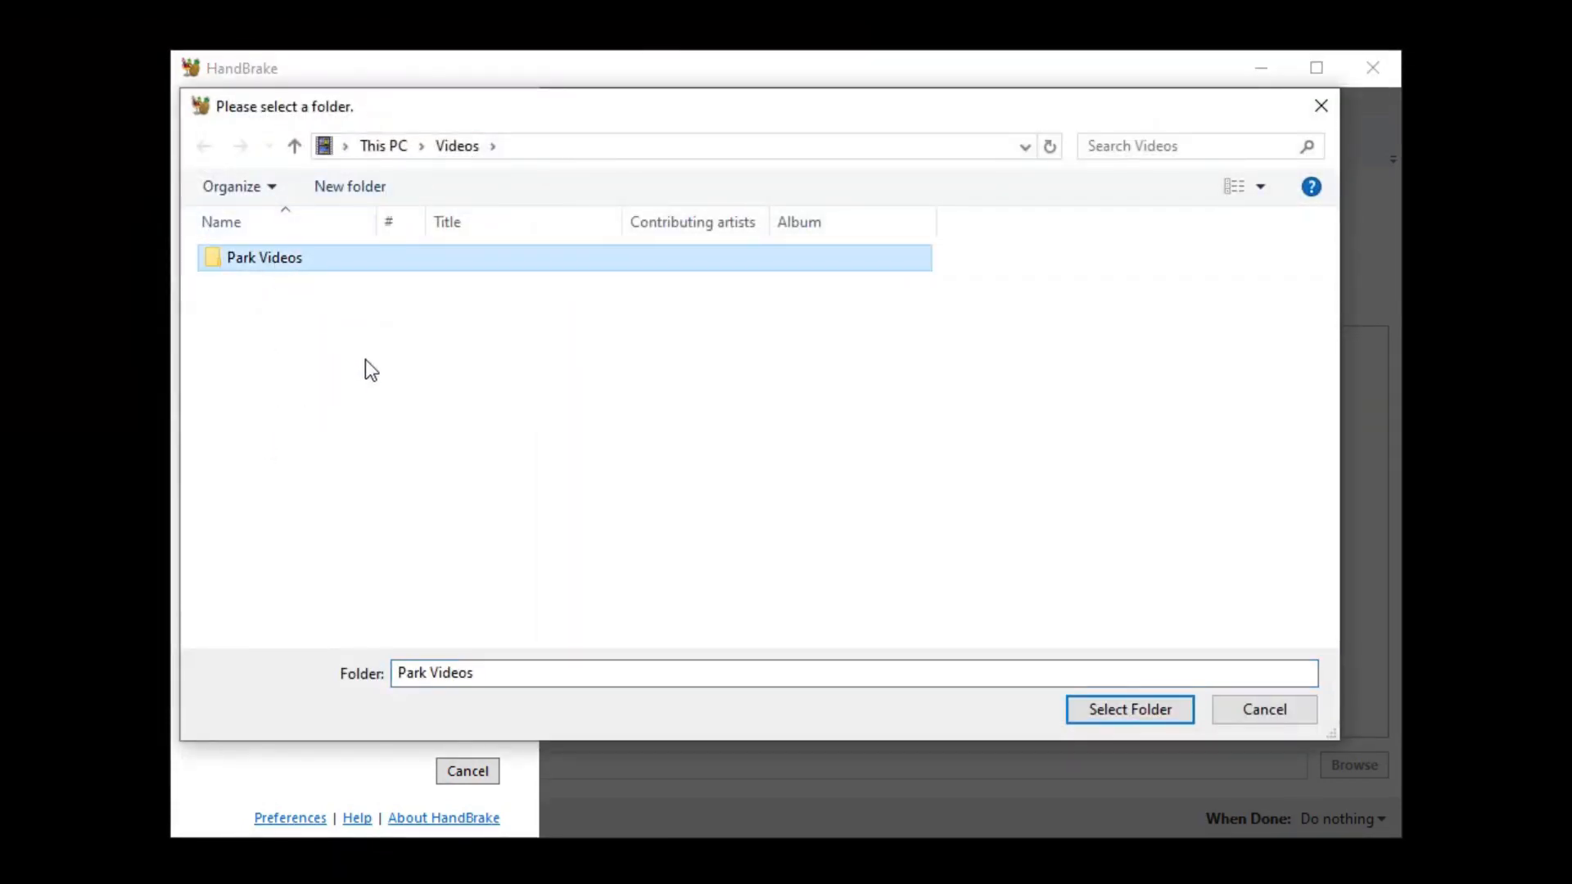
{"action": "mouse_move", "coordinate": [402, 373]}
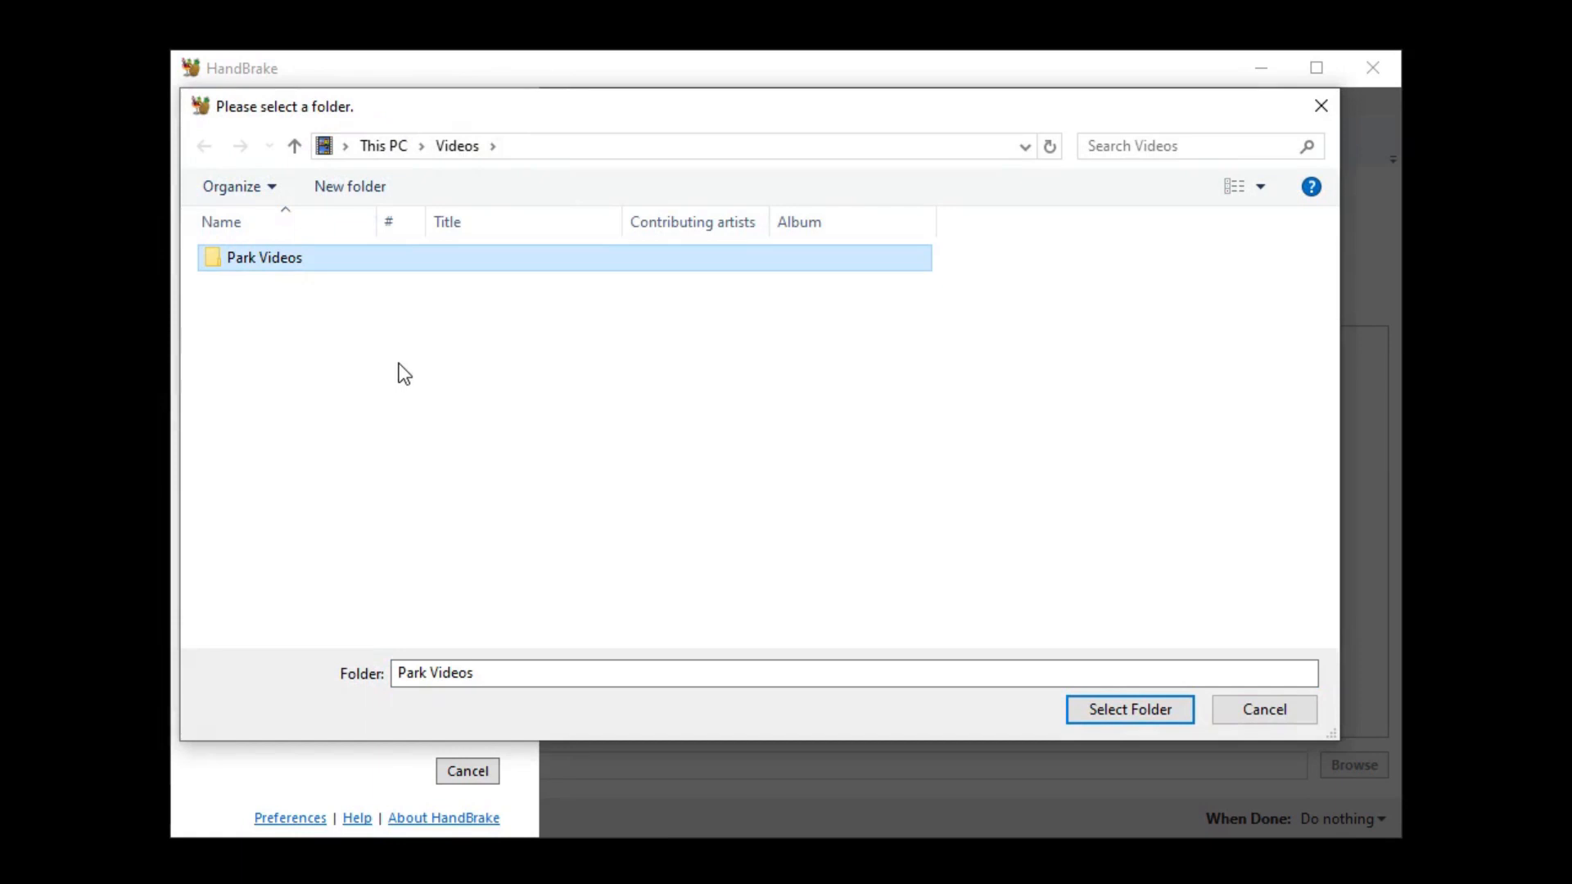
{"action": "left_click", "coordinate": [1130, 709]}
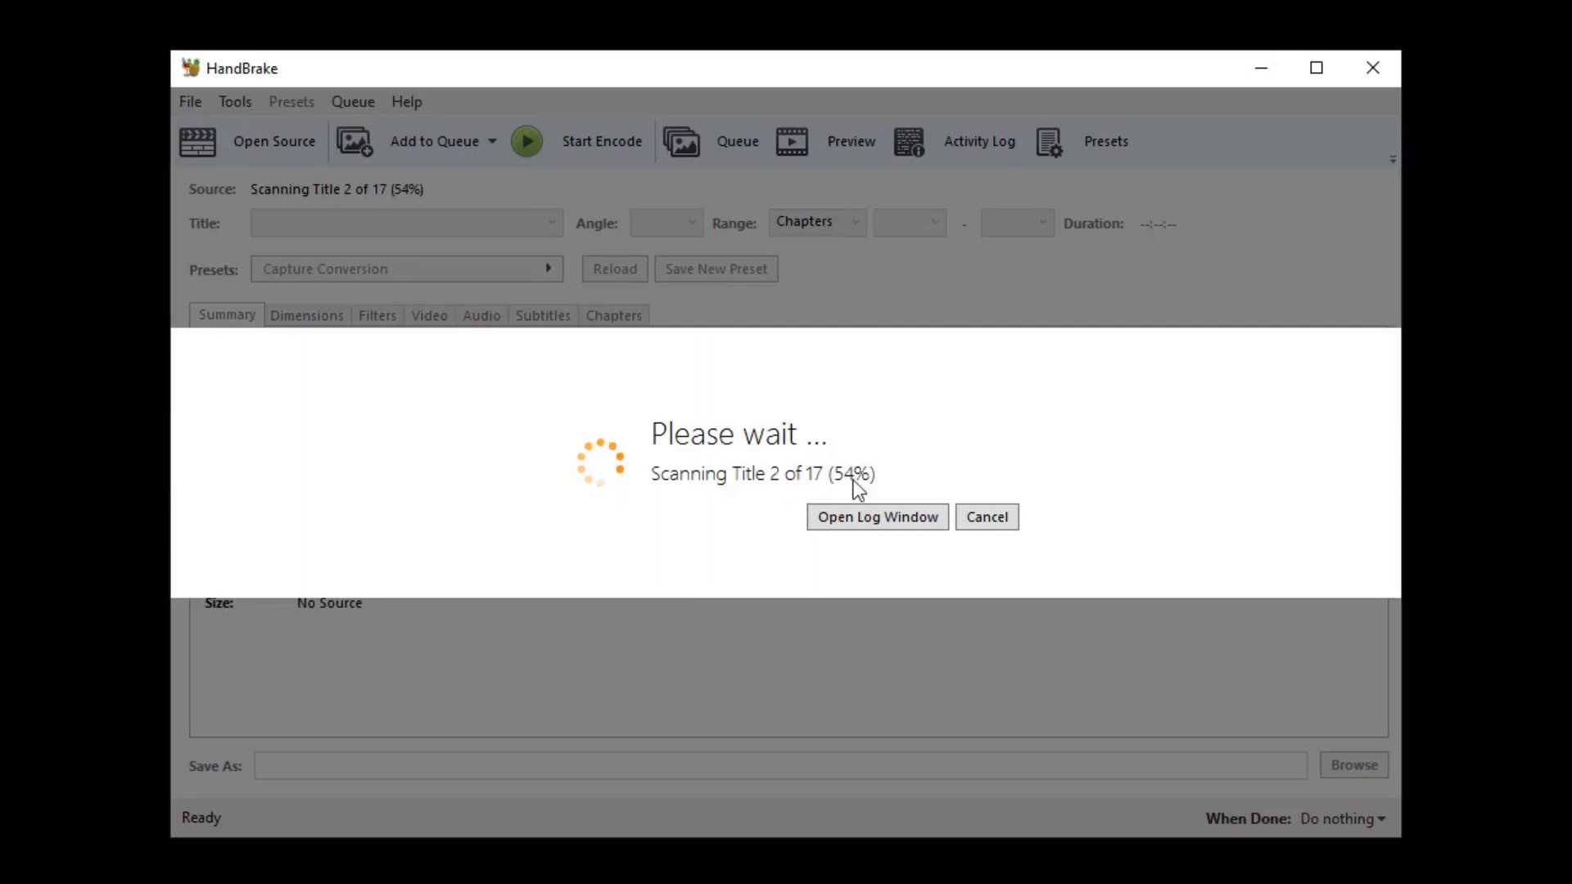
{"action": "mouse_move", "coordinate": [779, 584]}
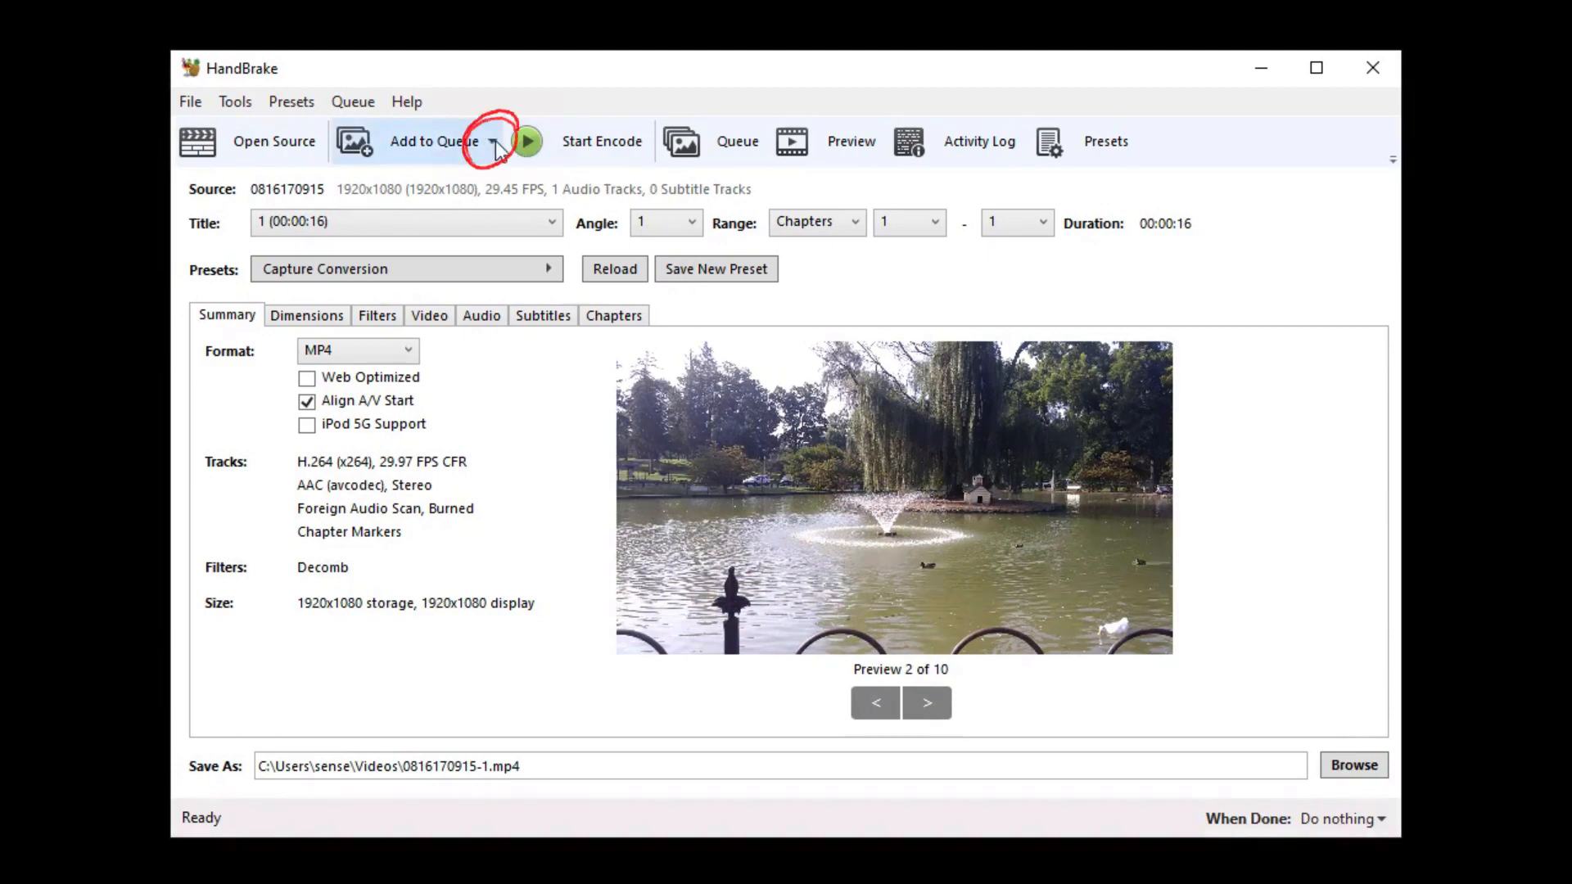
- Queue all 17 scanned Park Videos titles at once via Add All
{"action": "left_click", "coordinate": [491, 141]}
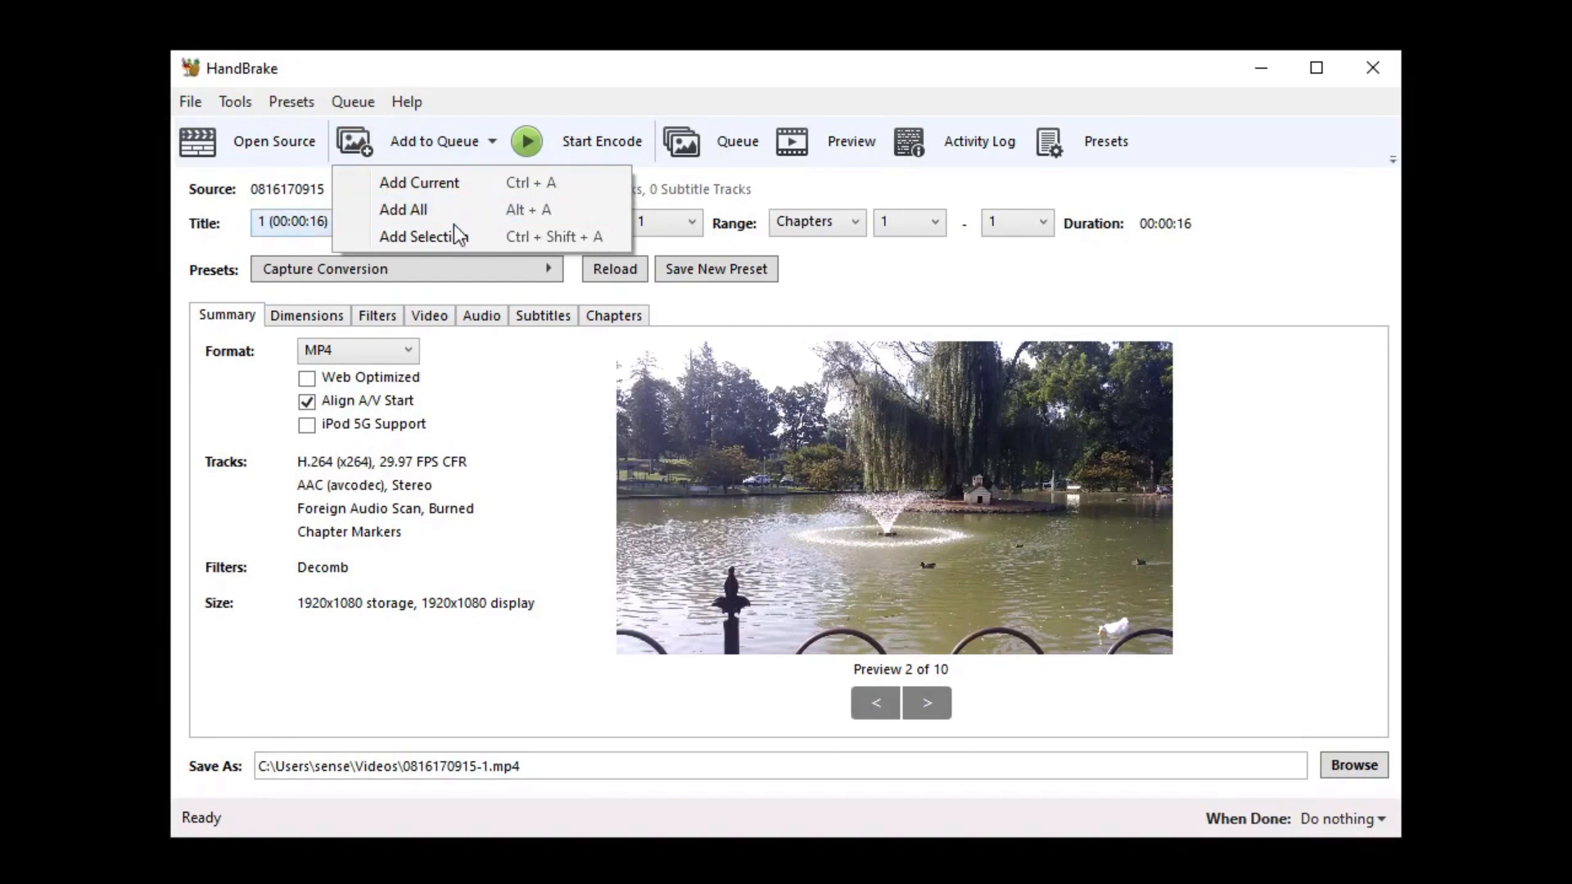
{"action": "left_click", "coordinate": [403, 210]}
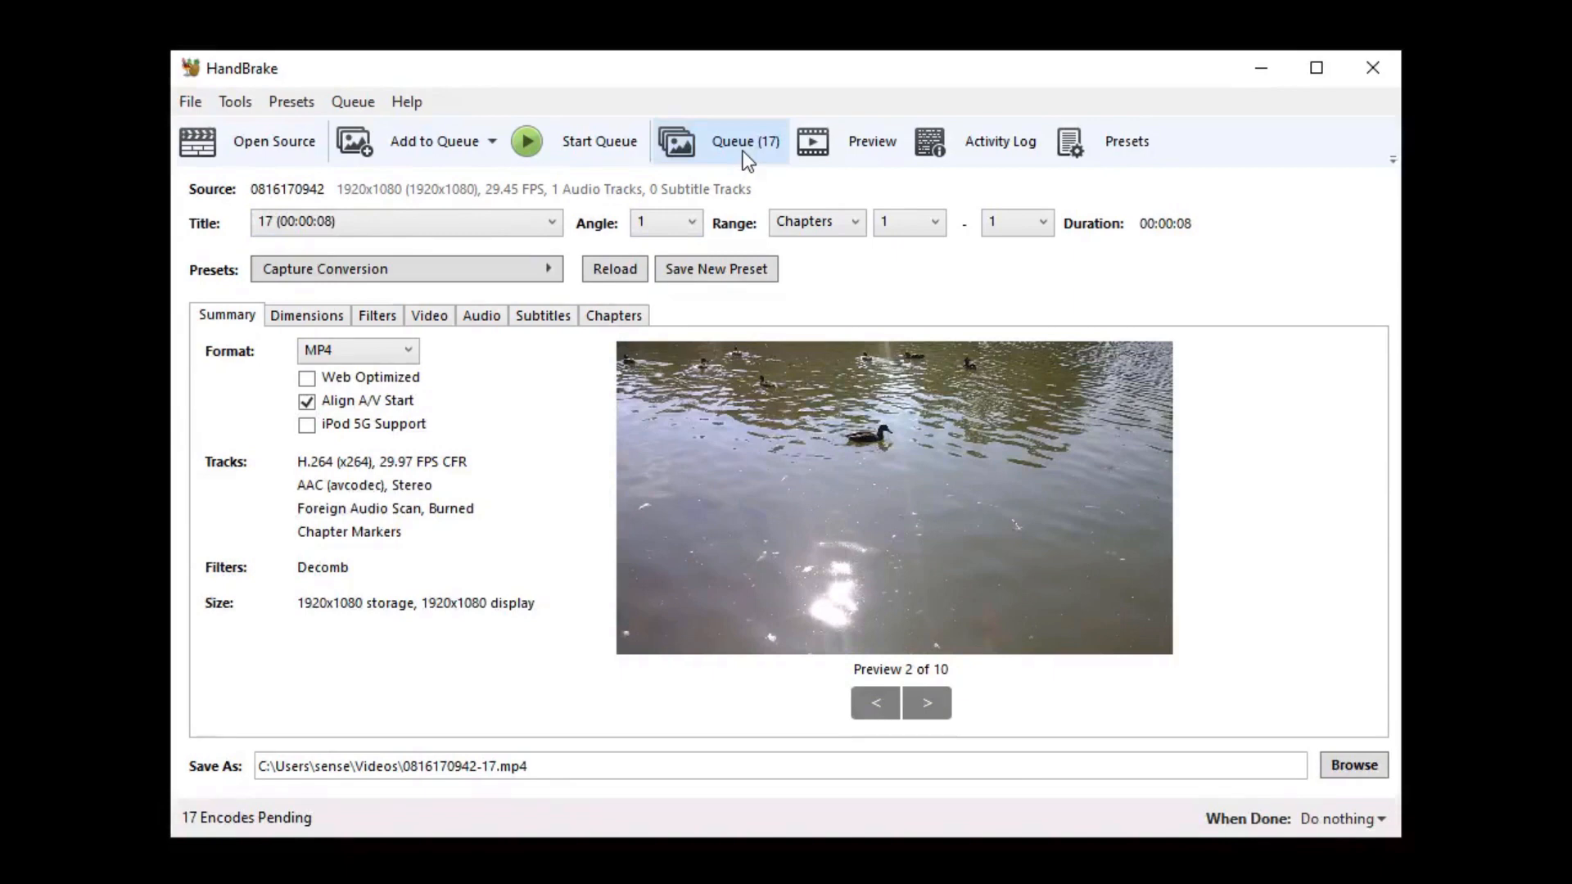
{"action": "mouse_move", "coordinate": [727, 149]}
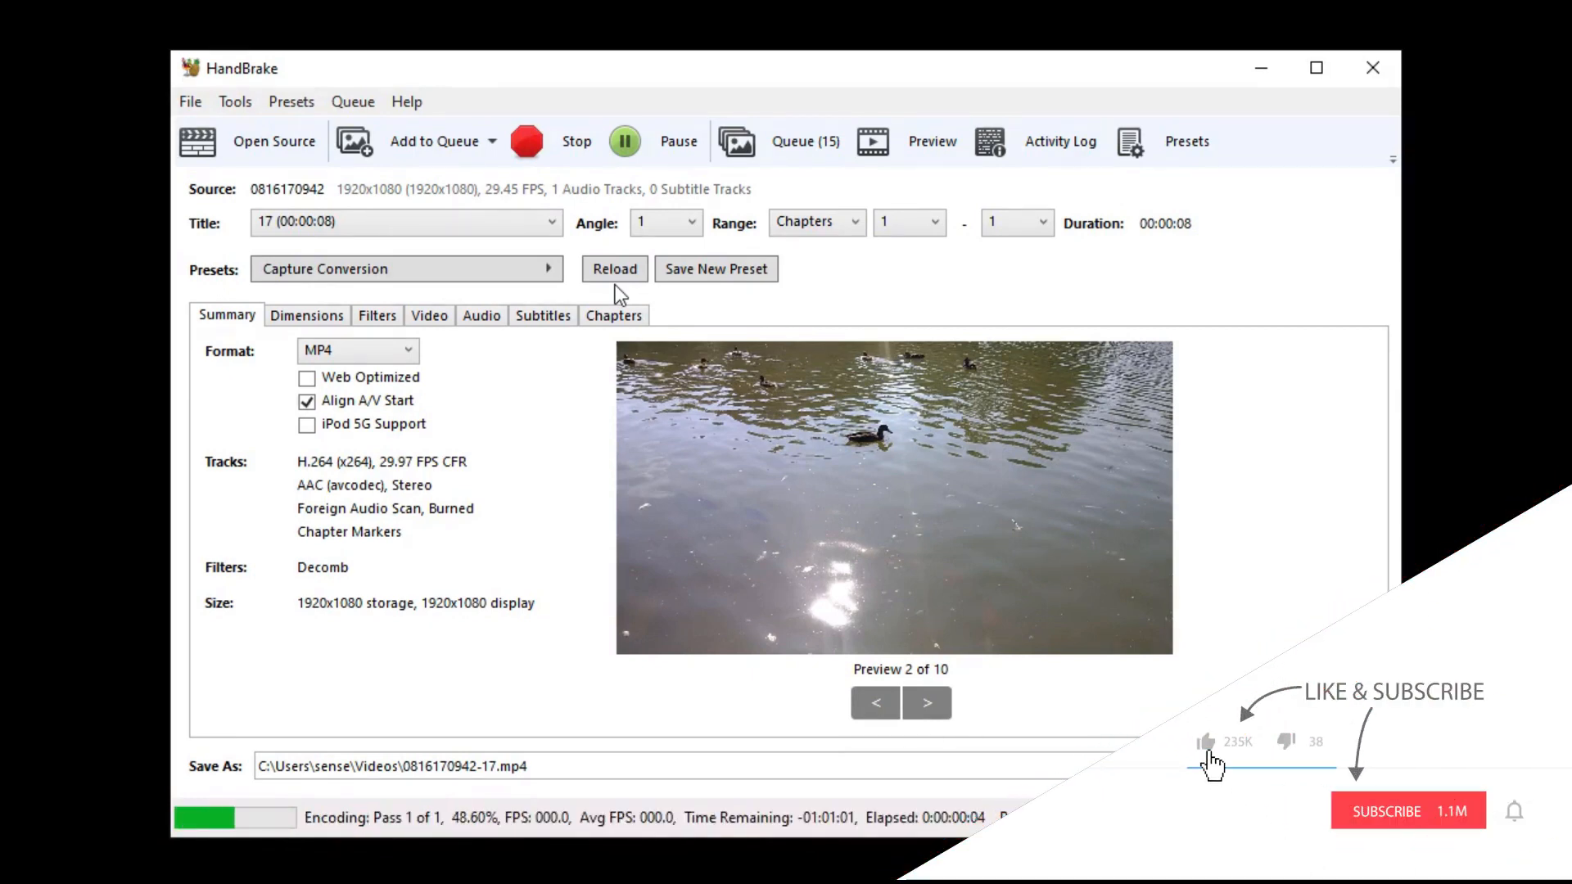
- Start the queue so the 17 pending encodes begin running
{"action": "left_click", "coordinate": [1408, 810]}
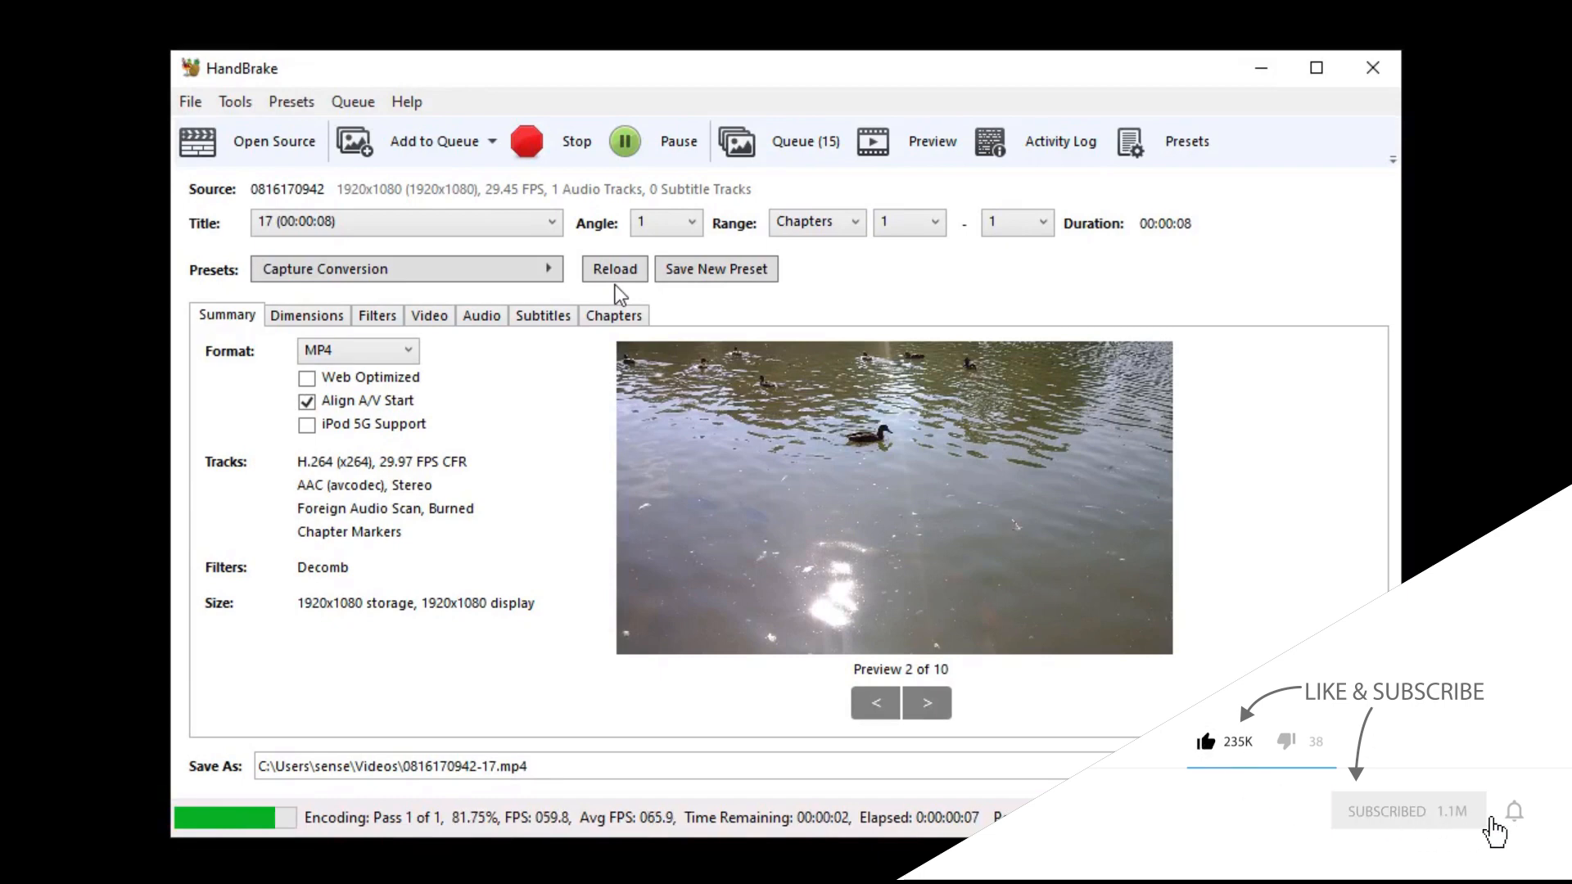